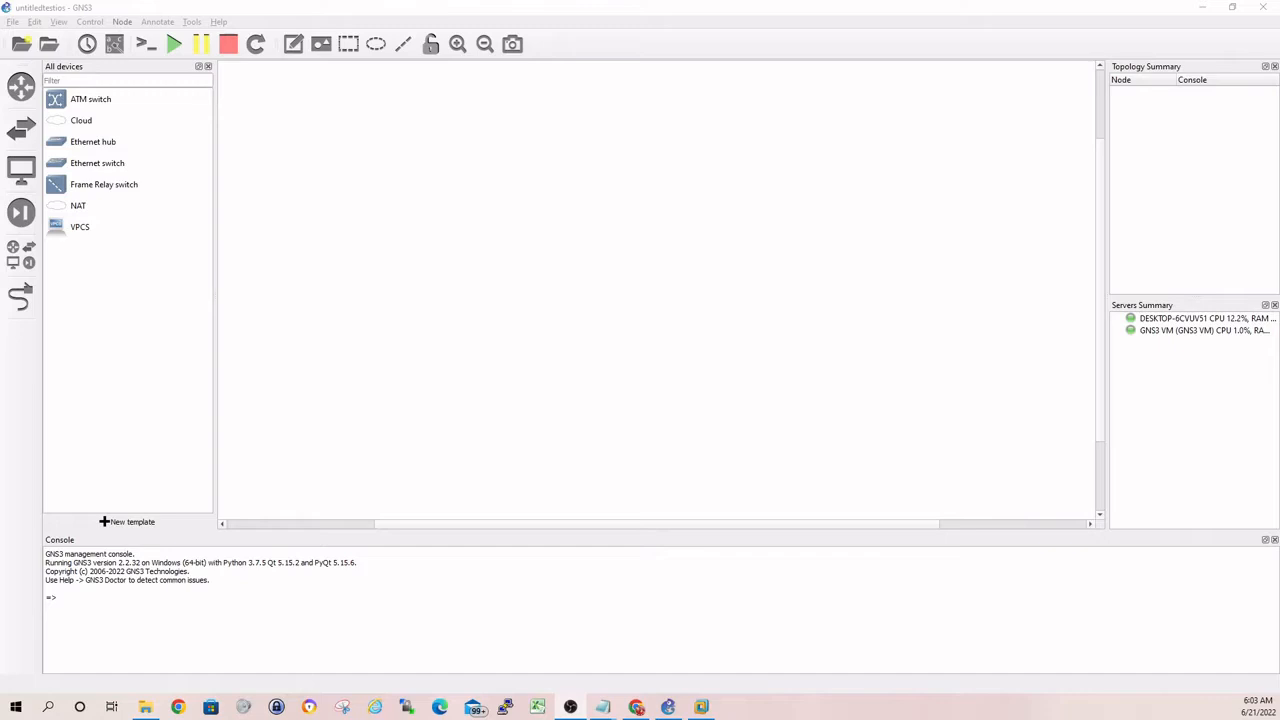
{"action": "mouse_move", "coordinate": [114, 44]}
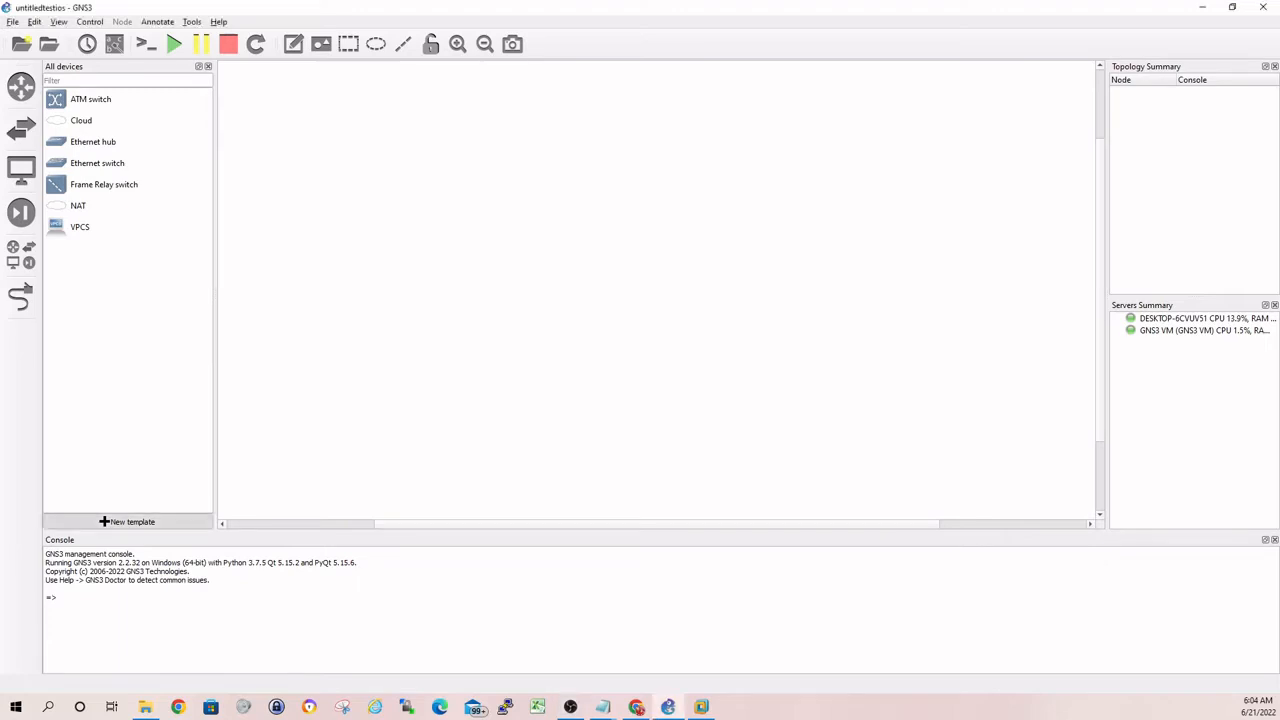
- Begin a new template from the server's appliances and choose Cisco 7200 under Routers to install
{"action": "left_click", "coordinate": [130, 520]}
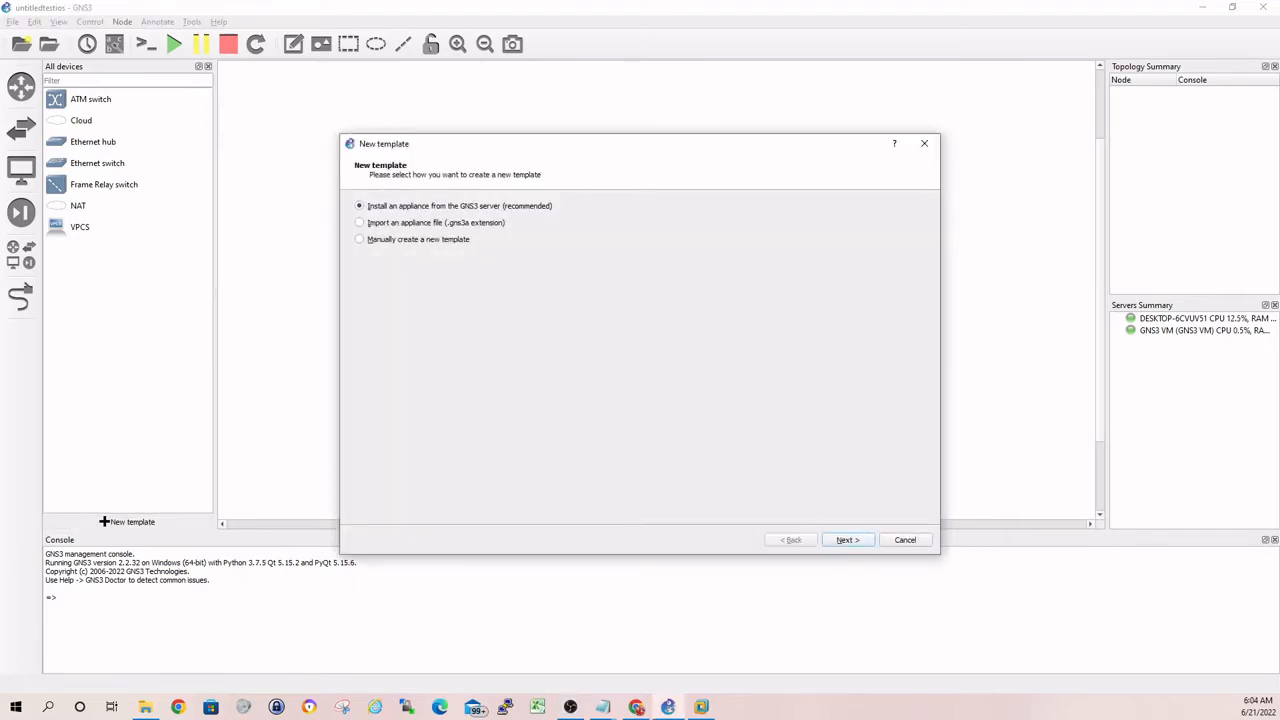
{"action": "left_click", "coordinate": [846, 540]}
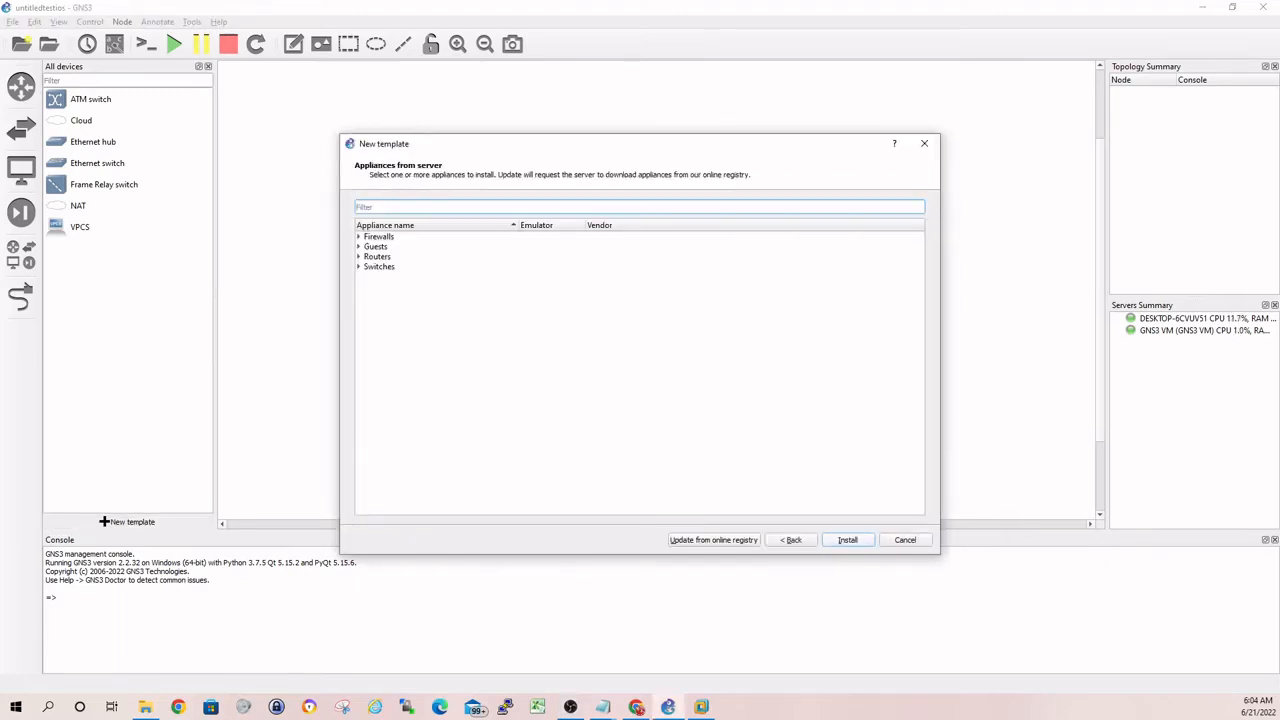
{"action": "left_click", "coordinate": [376, 256]}
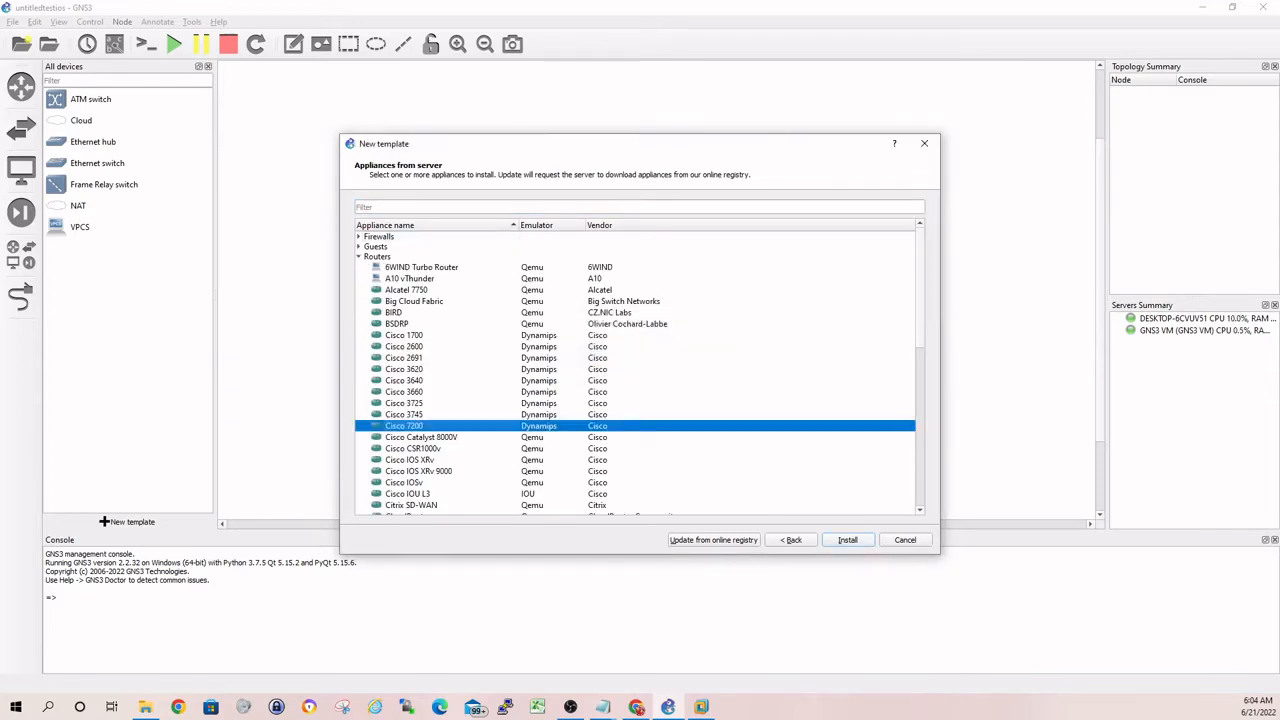
{"action": "scroll", "scroll_direction": "down", "scroll_amount": 3}
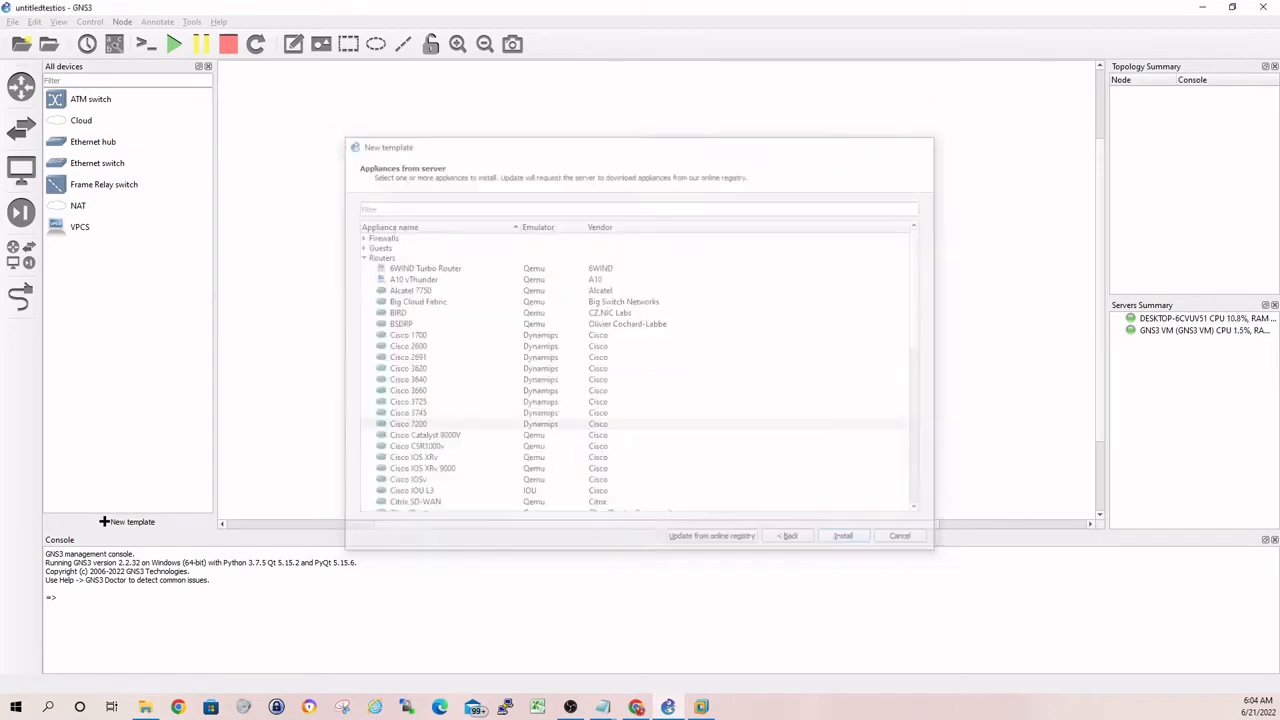
{"action": "left_click", "coordinate": [844, 536]}
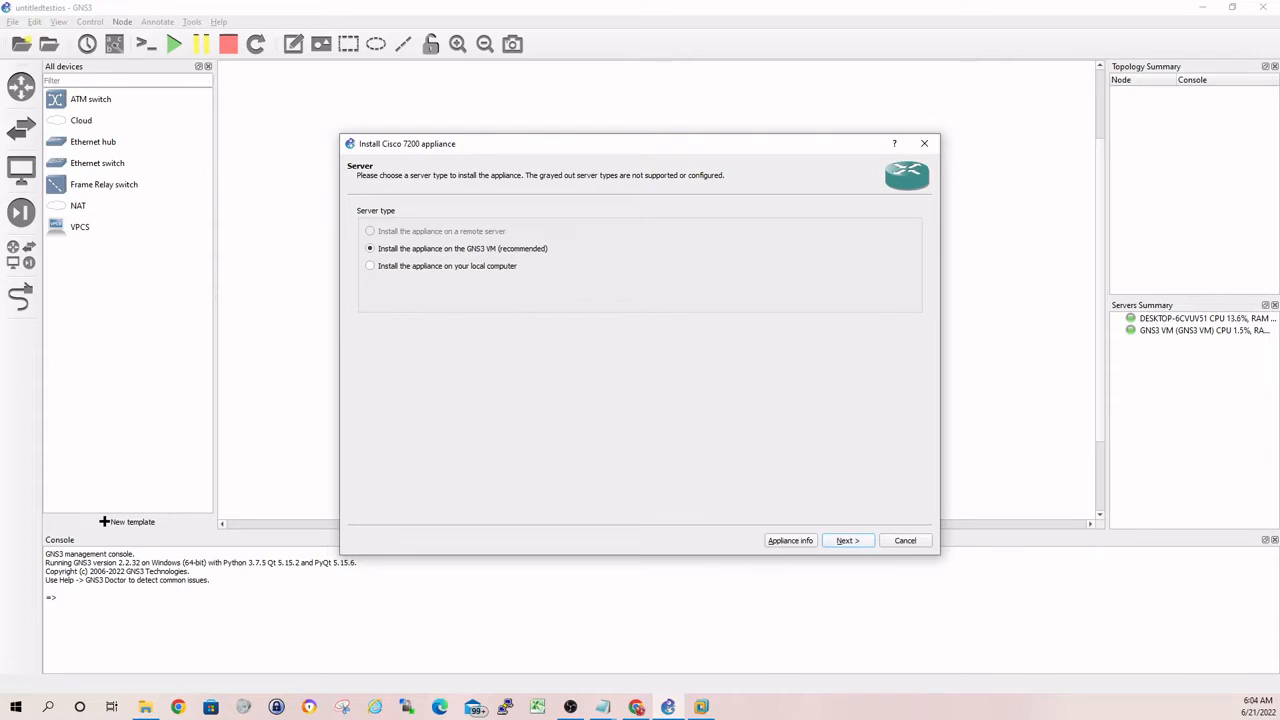
- Install on the GNS3 VM, allow custom files and import the Cisco 7200 IOS image from disk
{"action": "left_click", "coordinate": [846, 540]}
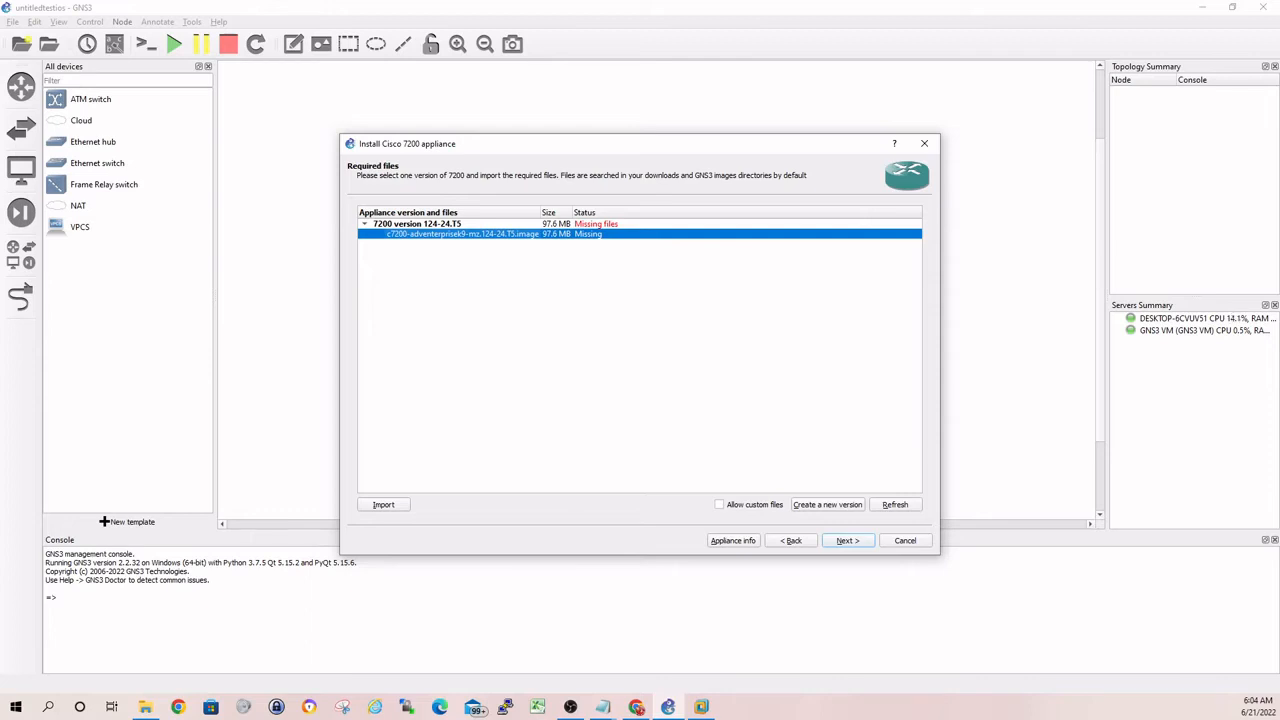
{"action": "left_click", "coordinate": [720, 504]}
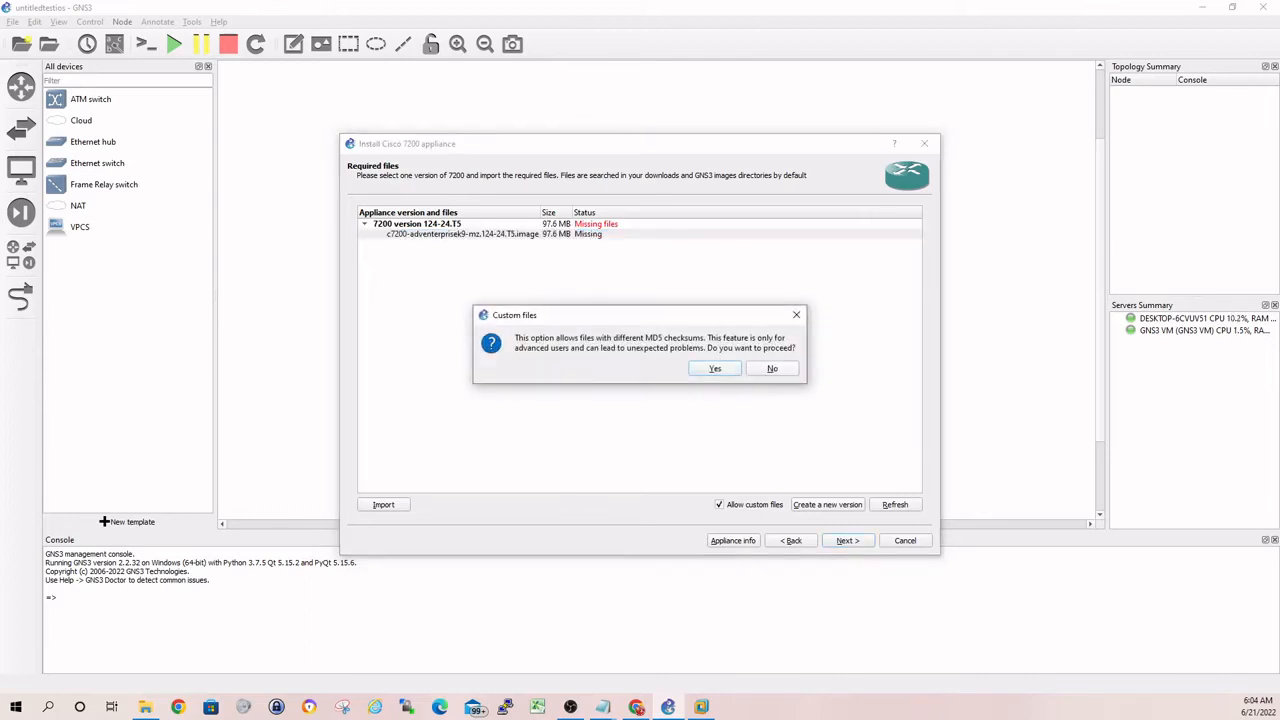
{"action": "left_click", "coordinate": [772, 368]}
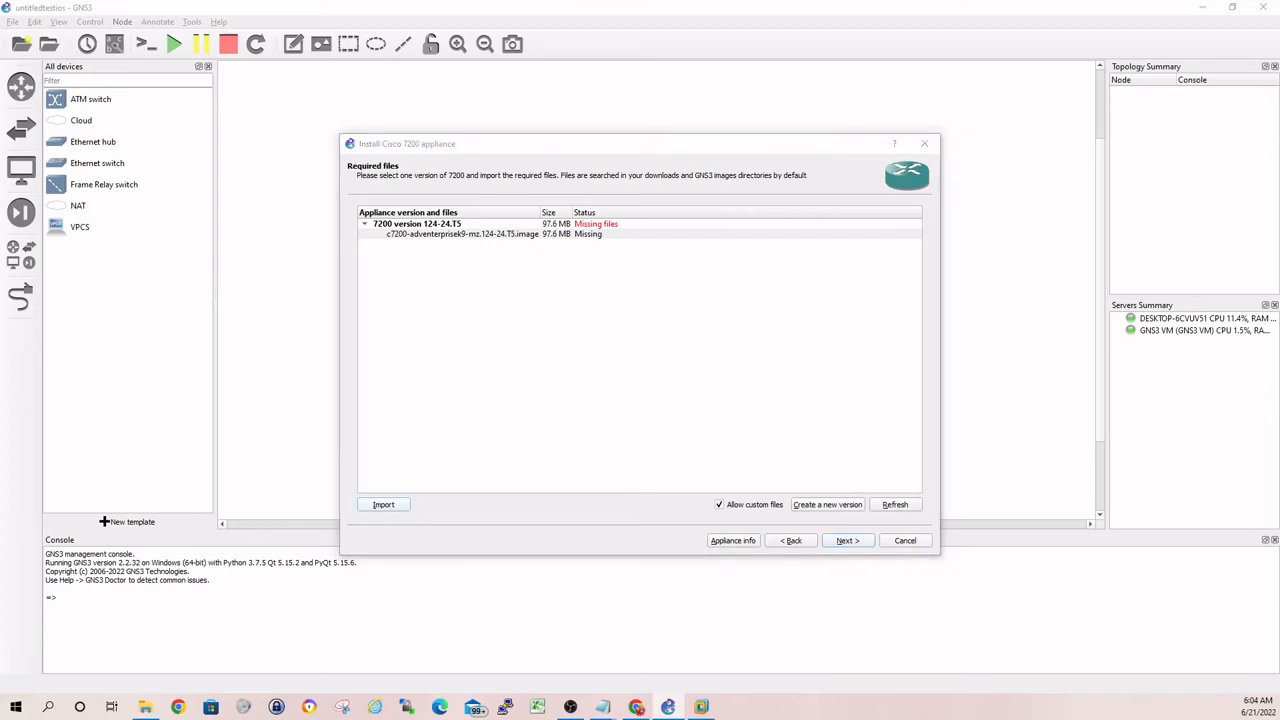
{"action": "left_click", "coordinate": [384, 504]}
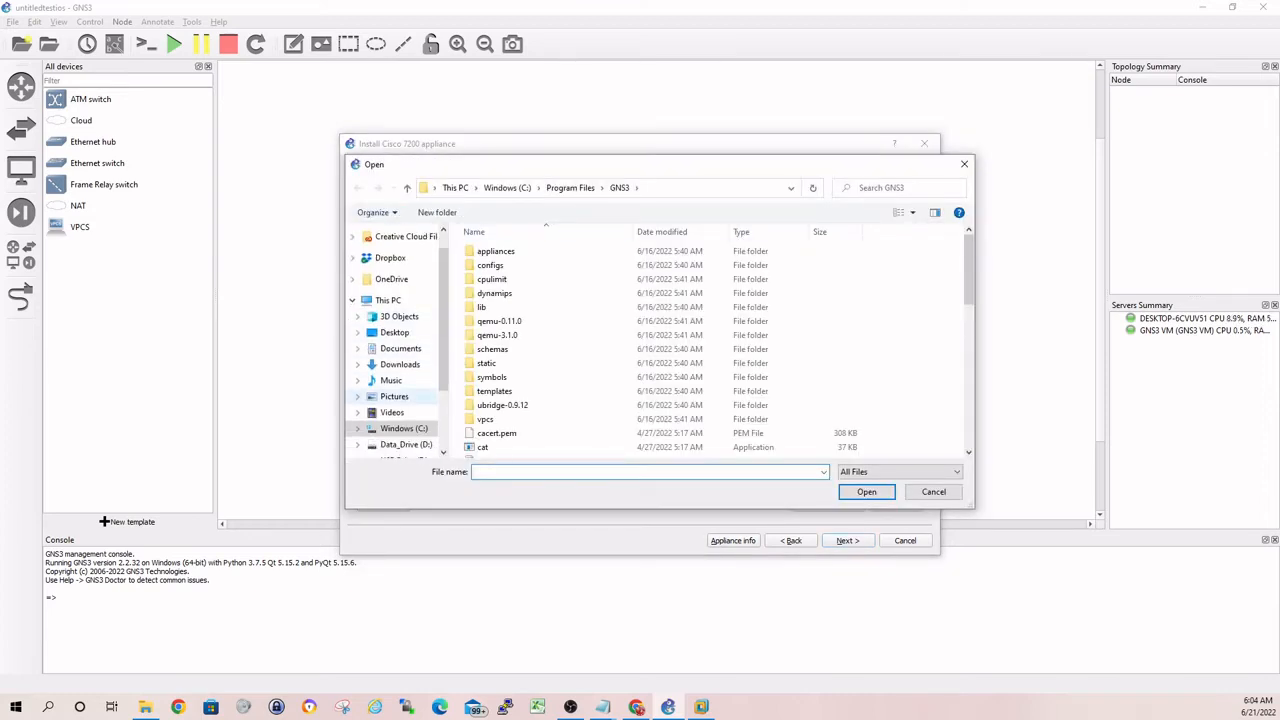
{"action": "left_click", "coordinate": [406, 444]}
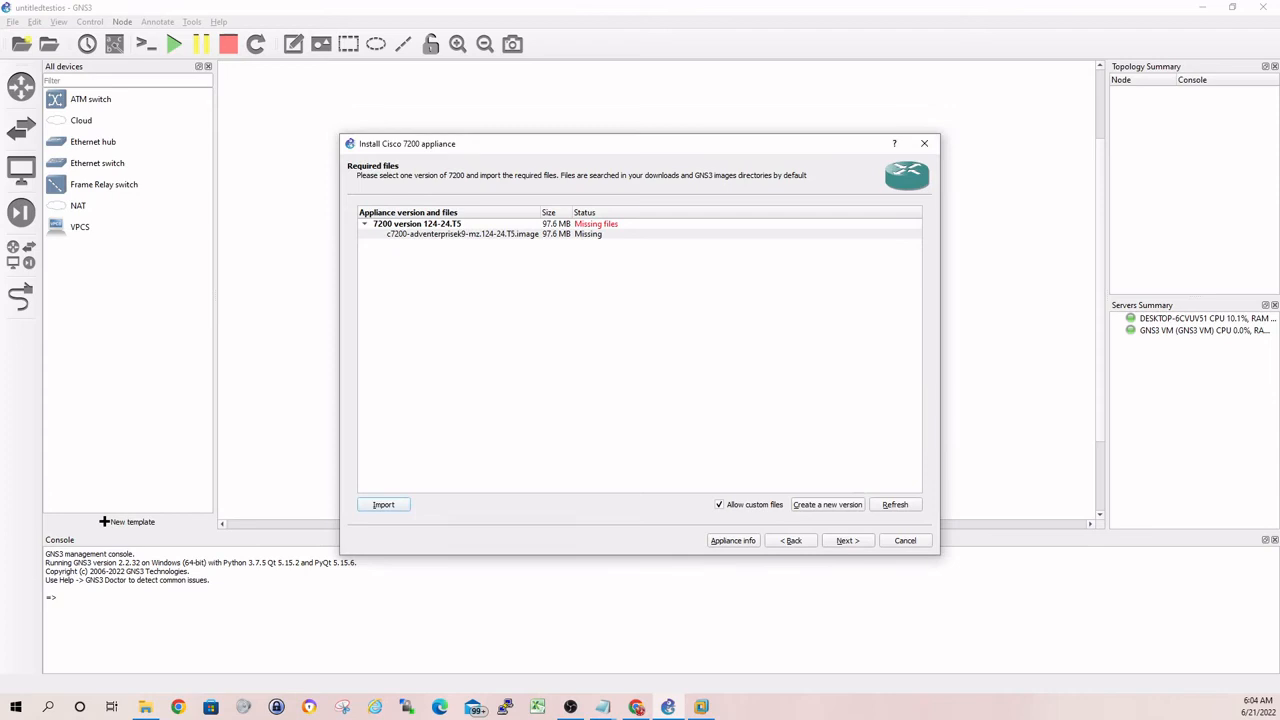
- Select version 124-24.T5, confirm its installation and finish the appliance wizard
{"action": "left_click", "coordinate": [384, 504]}
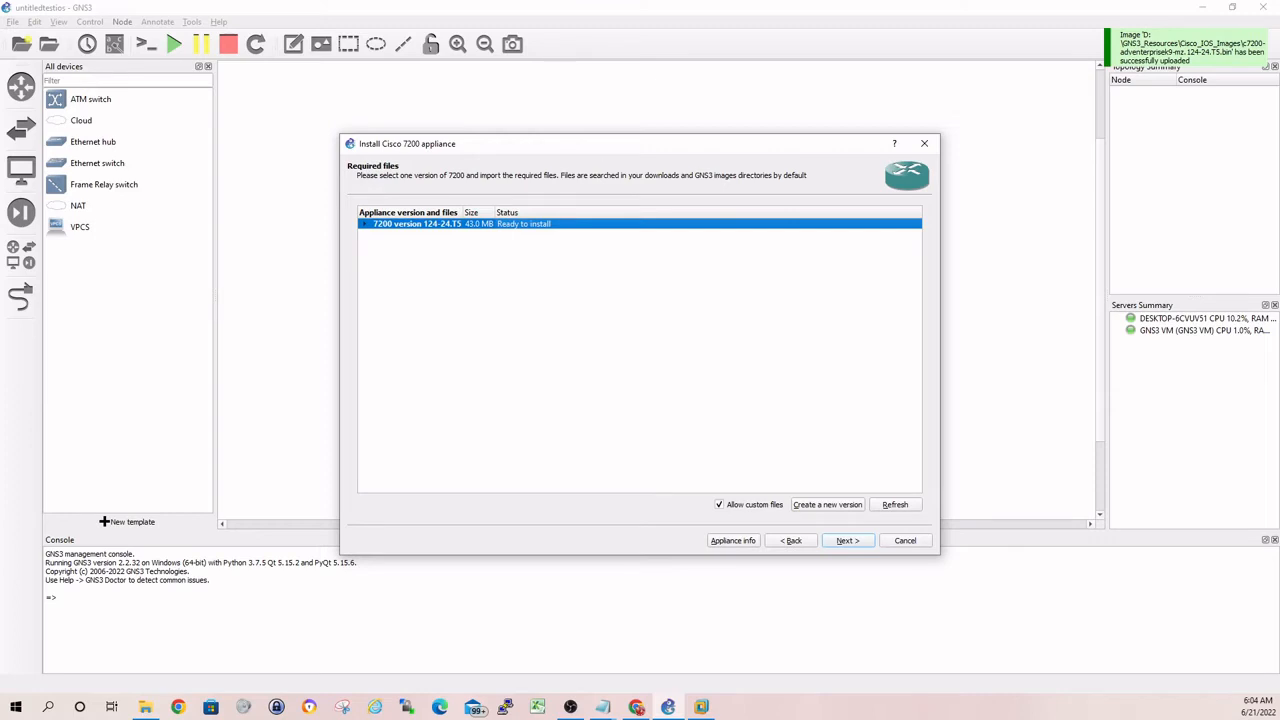
{"action": "left_click", "coordinate": [846, 540]}
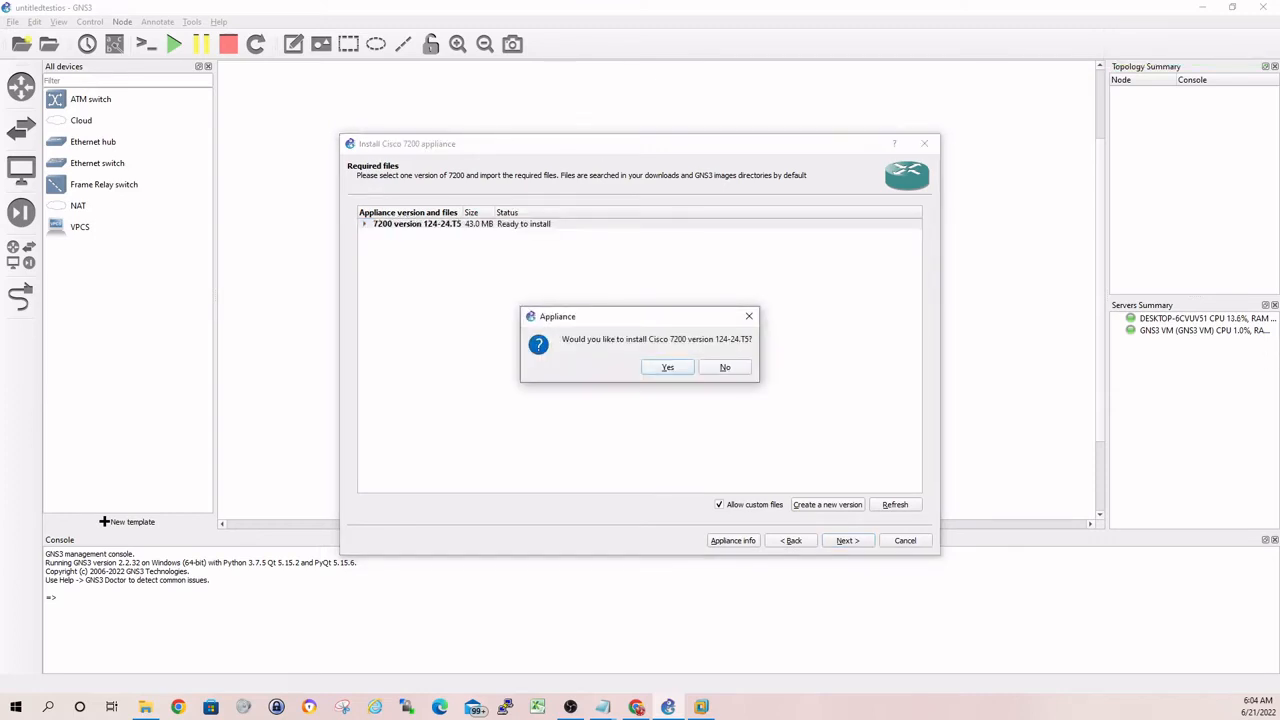
{"action": "left_click", "coordinate": [668, 368]}
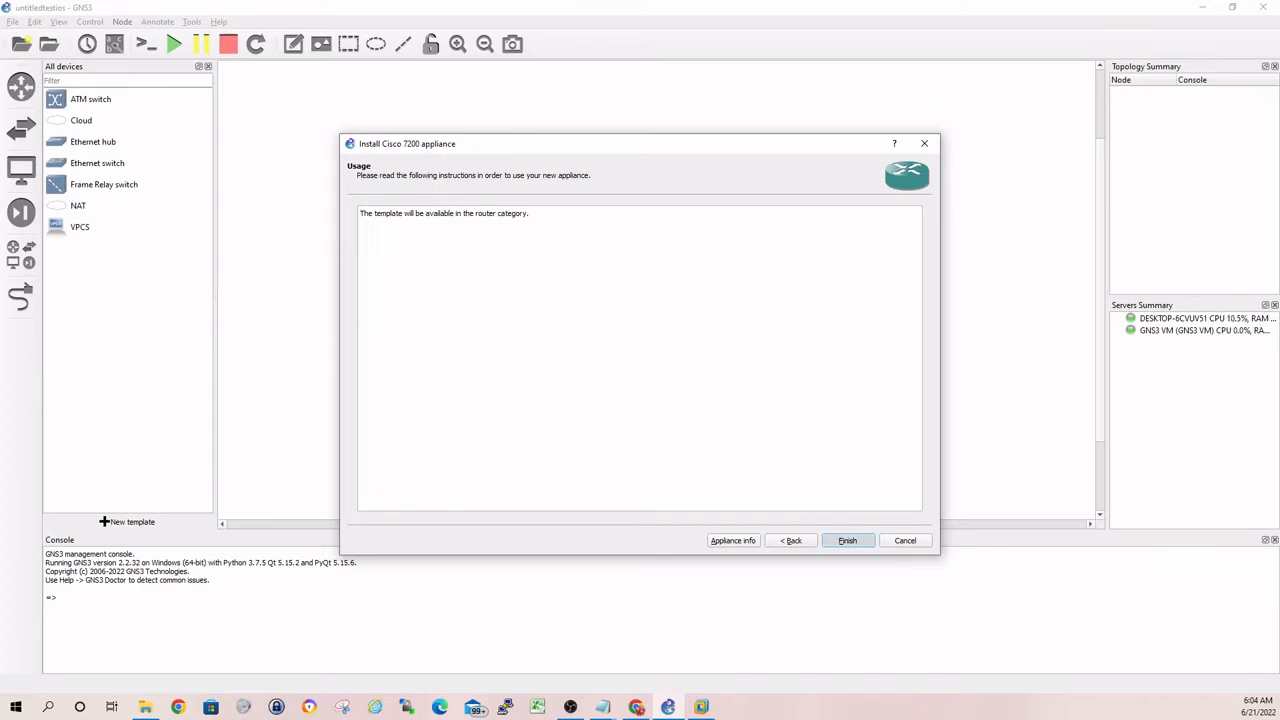
{"action": "left_click", "coordinate": [846, 540]}
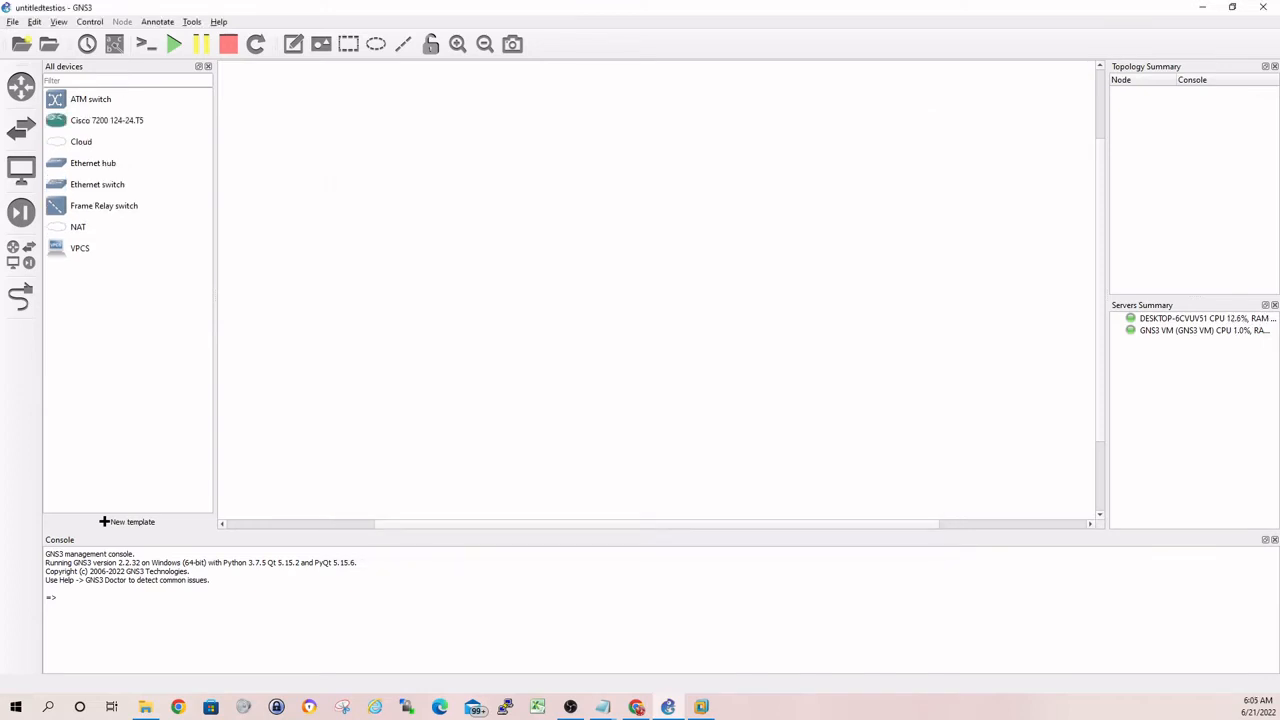
- Configure the Cisco 7200 124-24.T5 template so slot 1 holds the PA-8E eight-port Ethernet adapter
{"action": "left_click", "coordinate": [108, 120]}
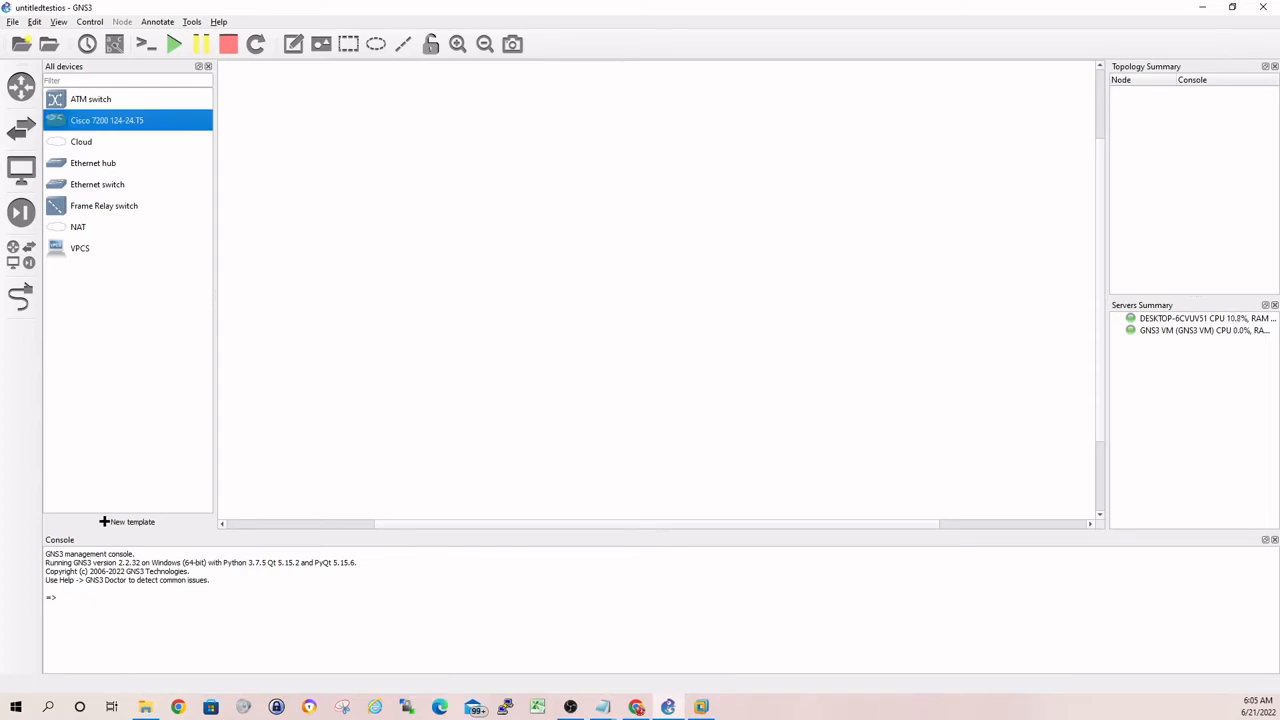
{"action": "right_click", "coordinate": [108, 120]}
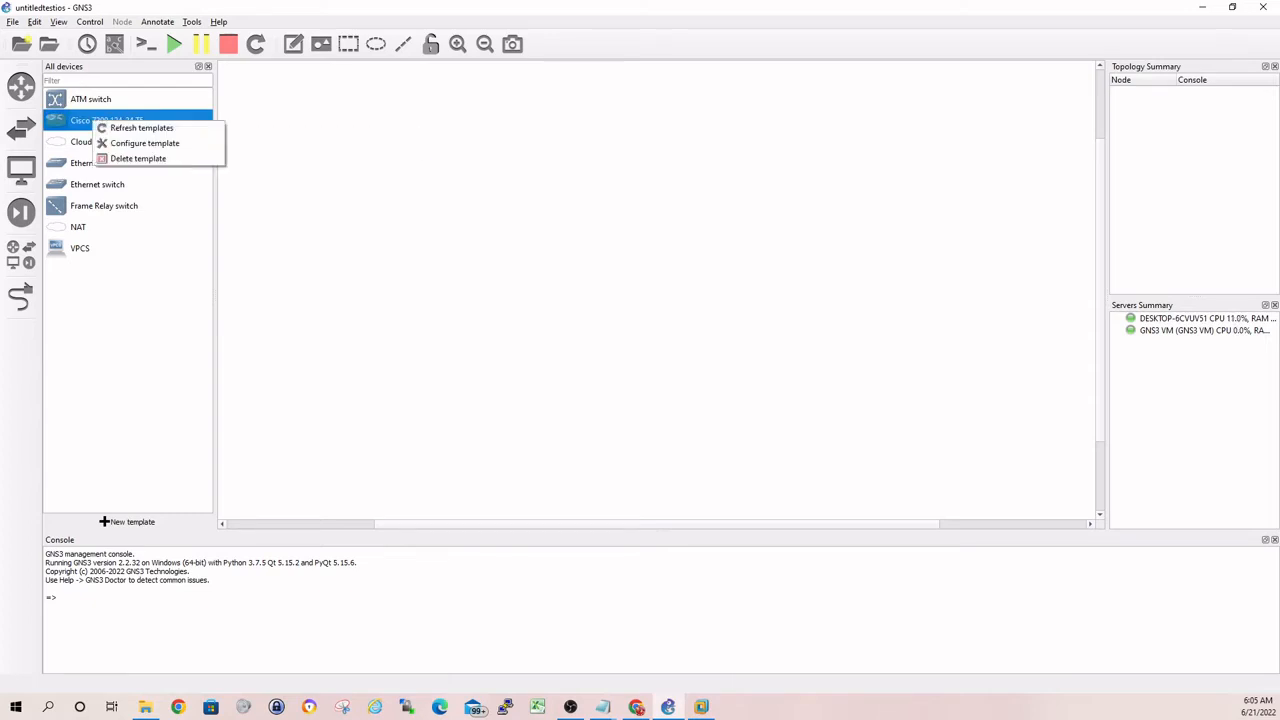
{"action": "mouse_move", "coordinate": [144, 144]}
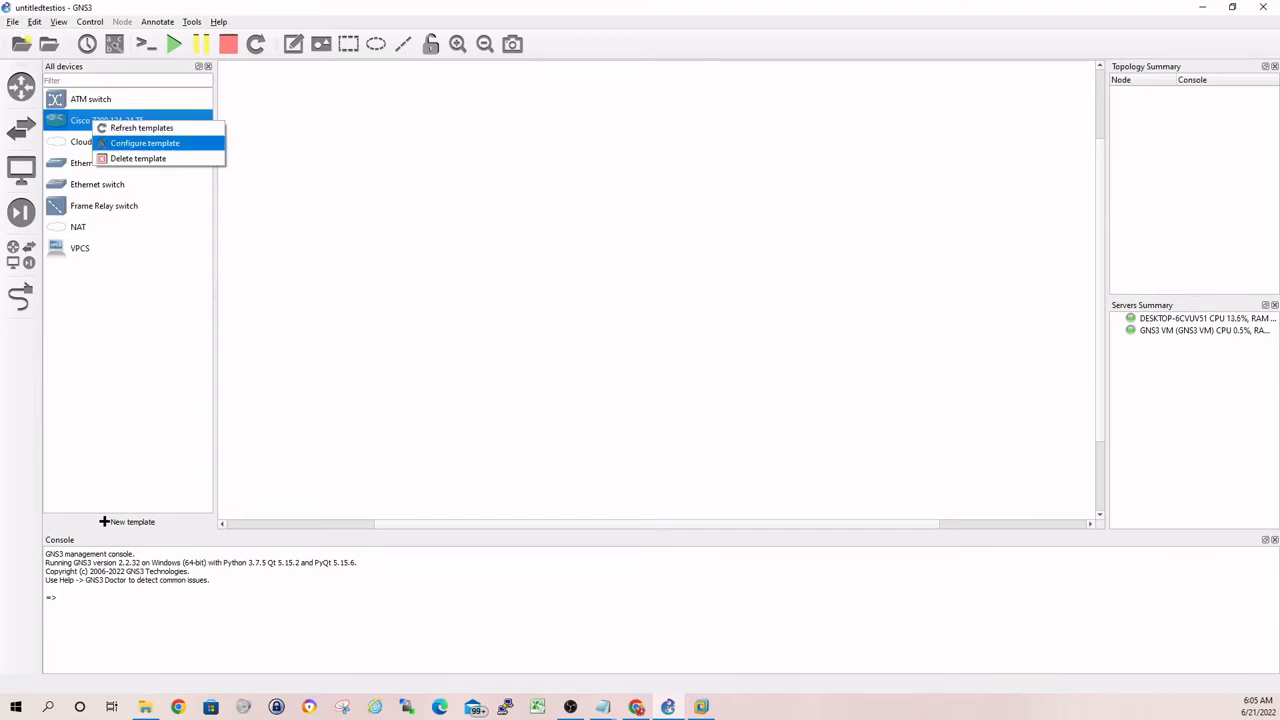
{"action": "left_click", "coordinate": [144, 142]}
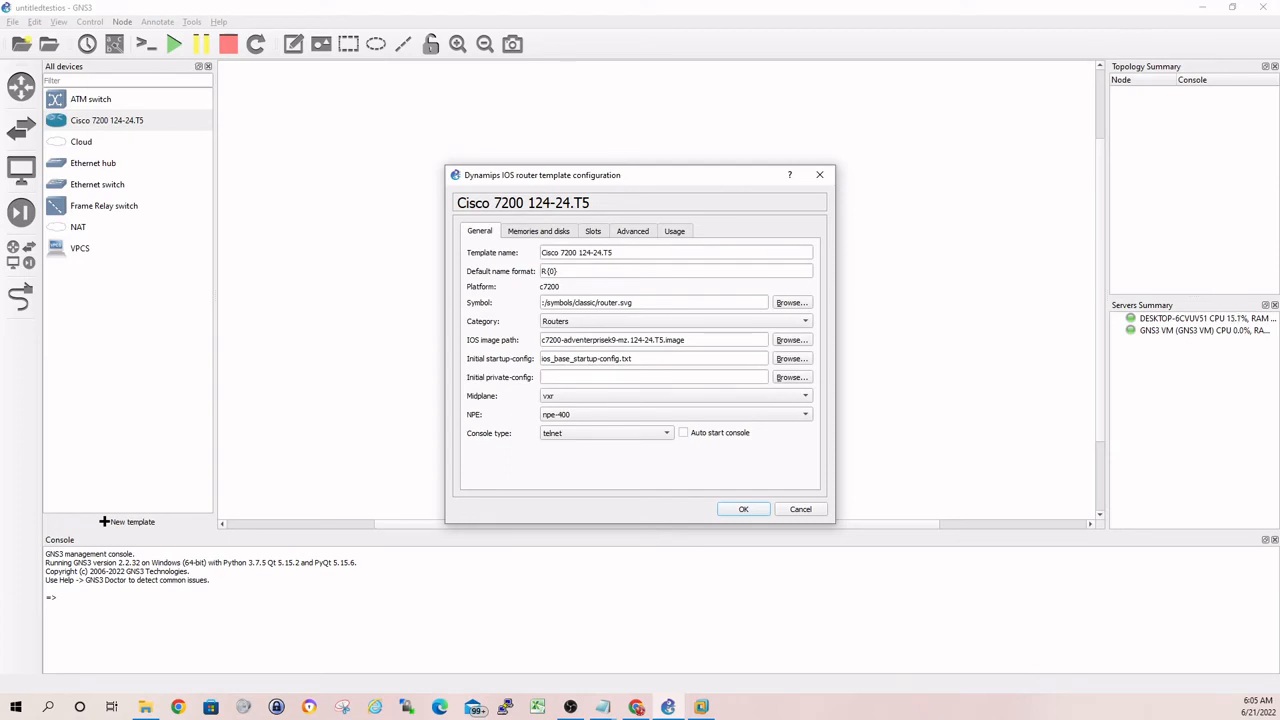
{"action": "left_click", "coordinate": [592, 232]}
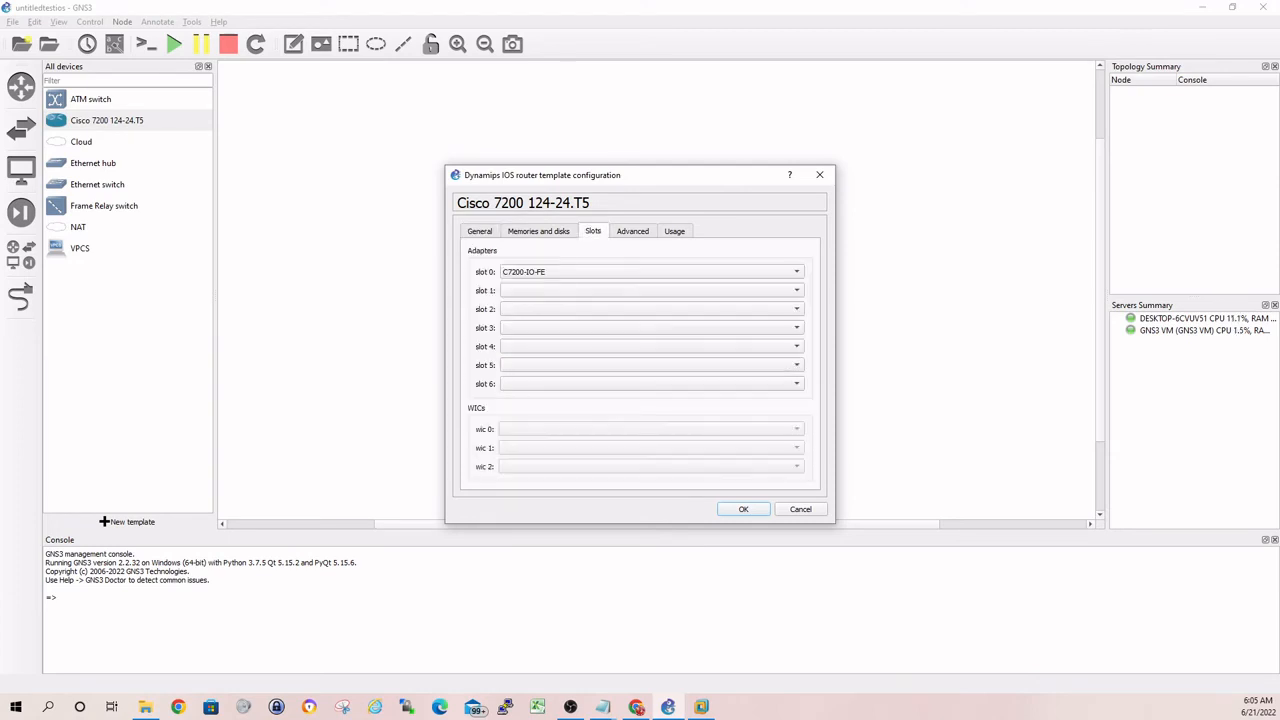
{"action": "left_click", "coordinate": [796, 290]}
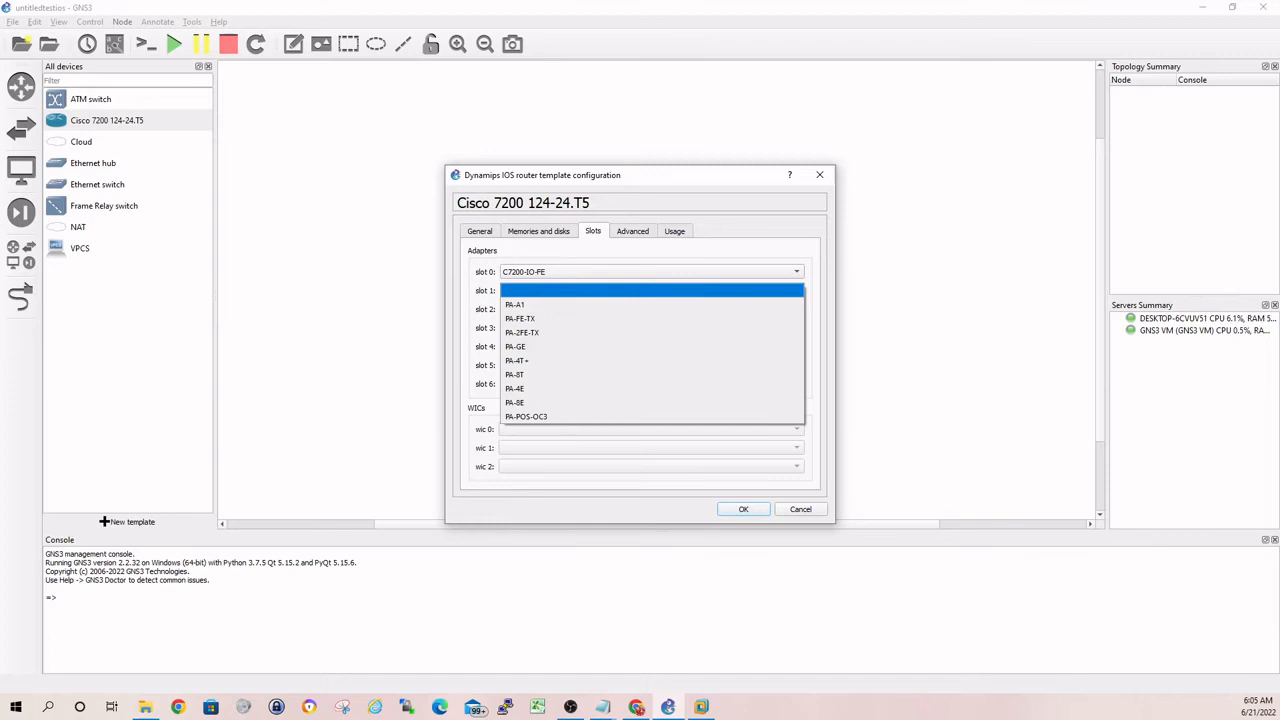
{"action": "left_click", "coordinate": [516, 402]}
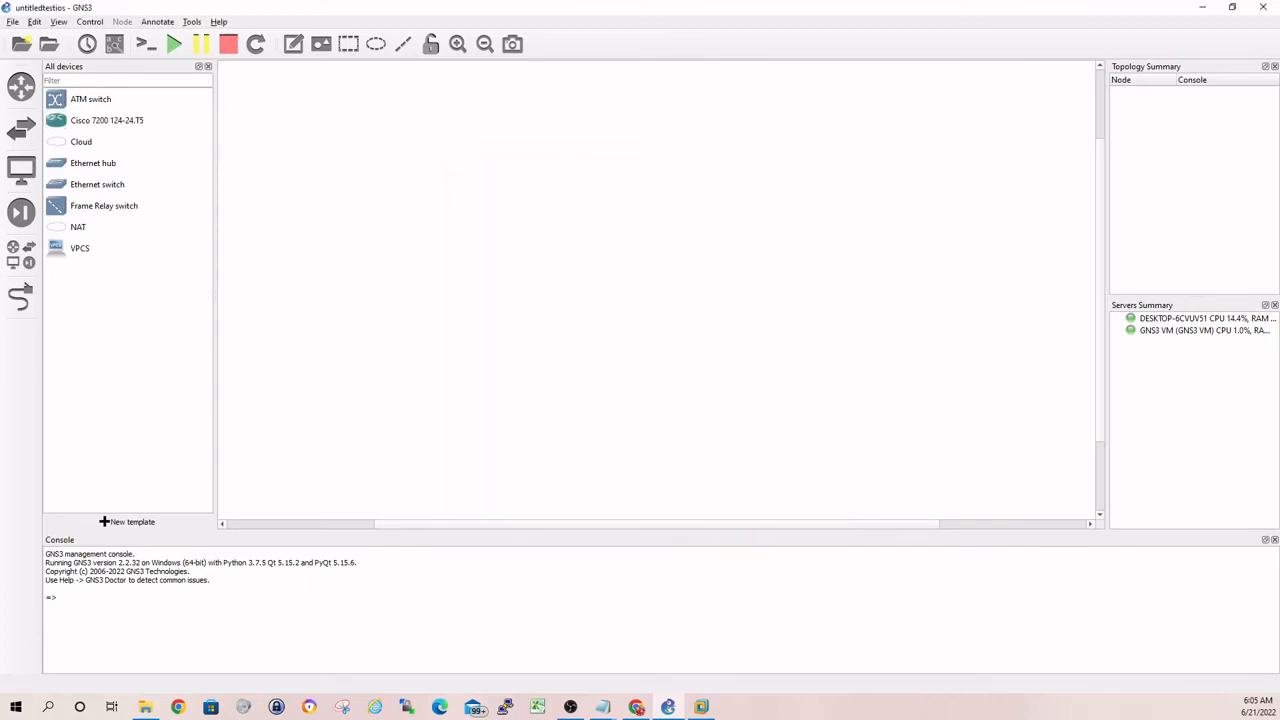
- Place a Cisco 7200 router as R1 on the workspace and start it from its context menu
{"action": "left_click", "coordinate": [108, 120]}
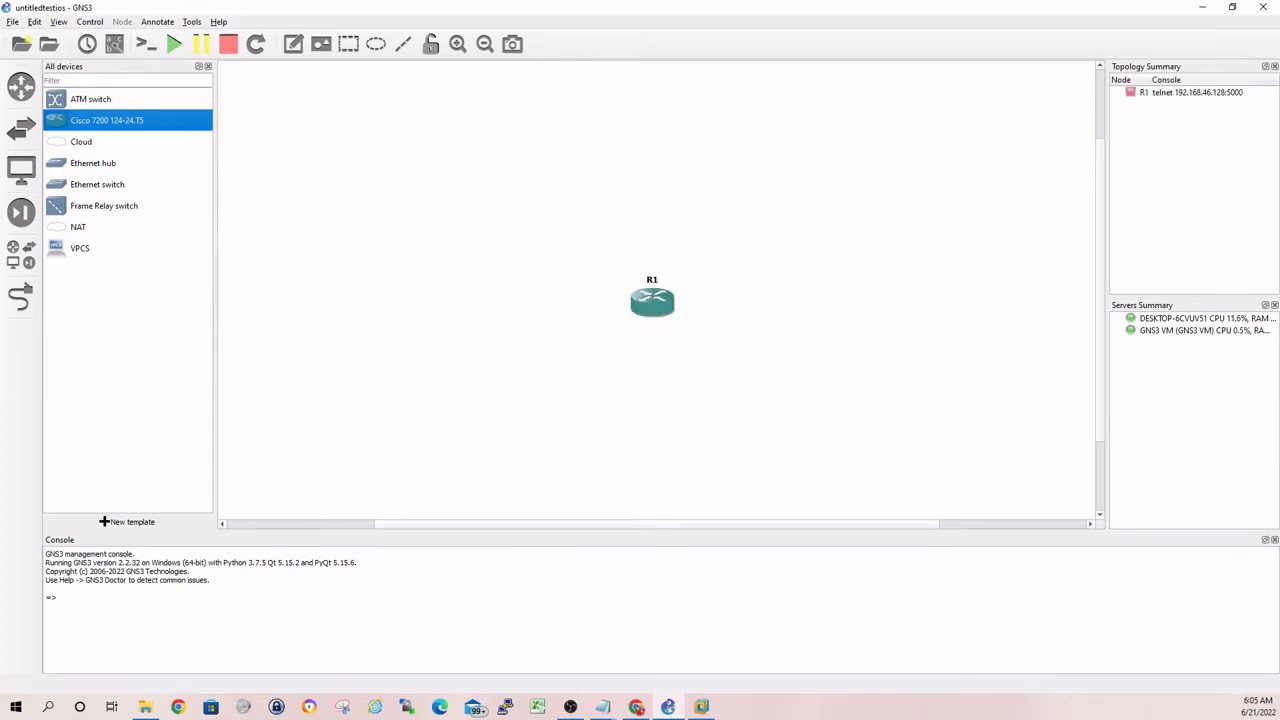
{"action": "right_click", "coordinate": [652, 300]}
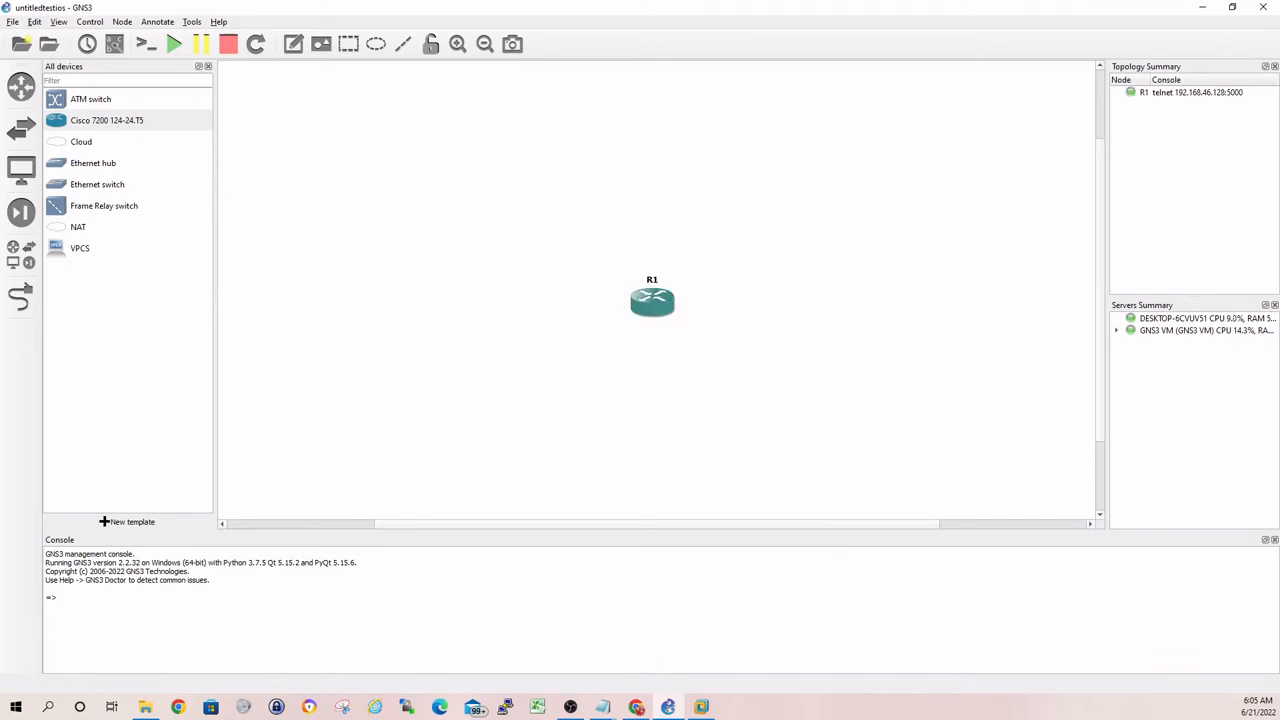
{"action": "mouse_move", "coordinate": [652, 300]}
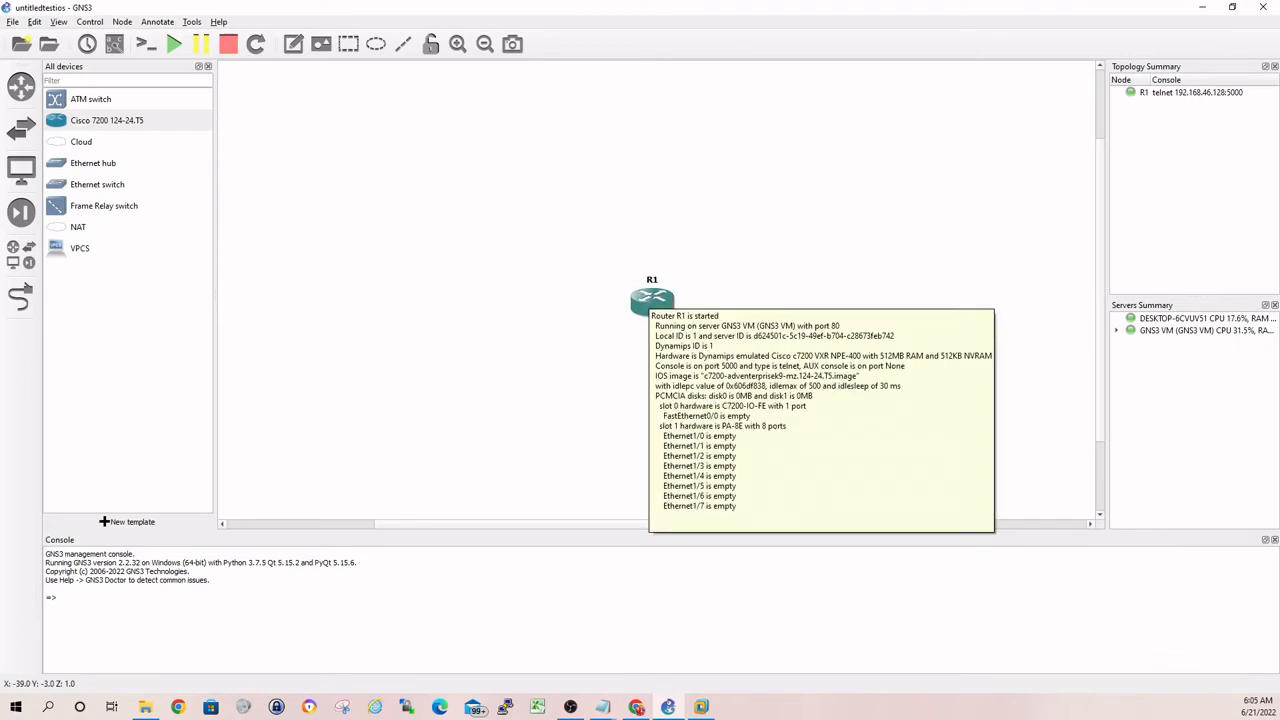
{"action": "right_click", "coordinate": [652, 300]}
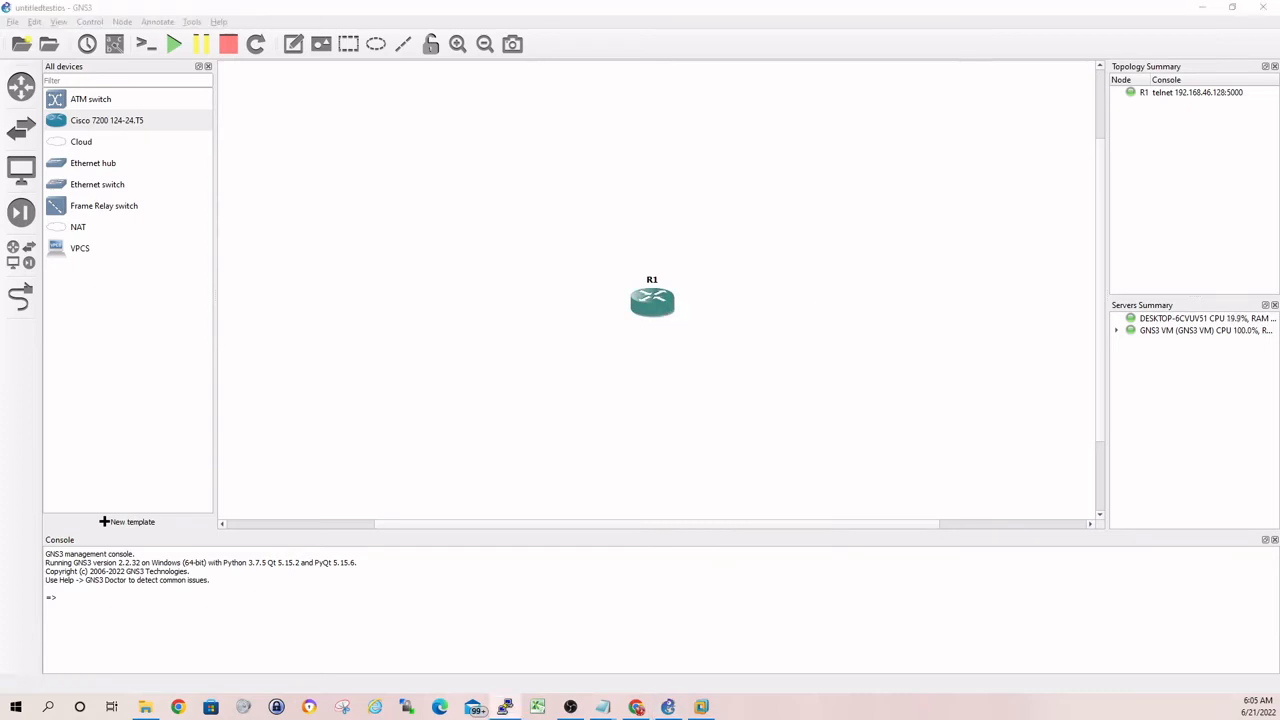
- Open R1's console, let IOS boot and dismiss the startup message to reach the prompt
{"action": "double_click", "coordinate": [652, 300]}
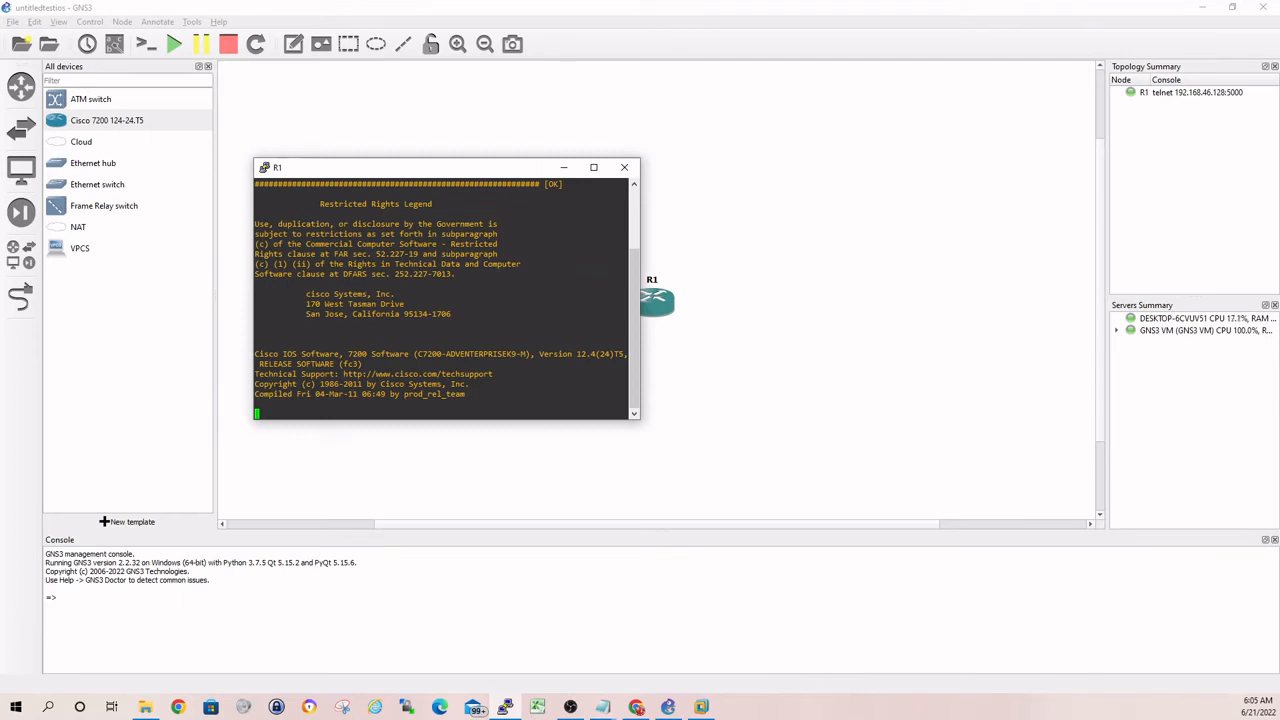
{"action": "scroll", "scroll_direction": "down", "scroll_amount": 3}
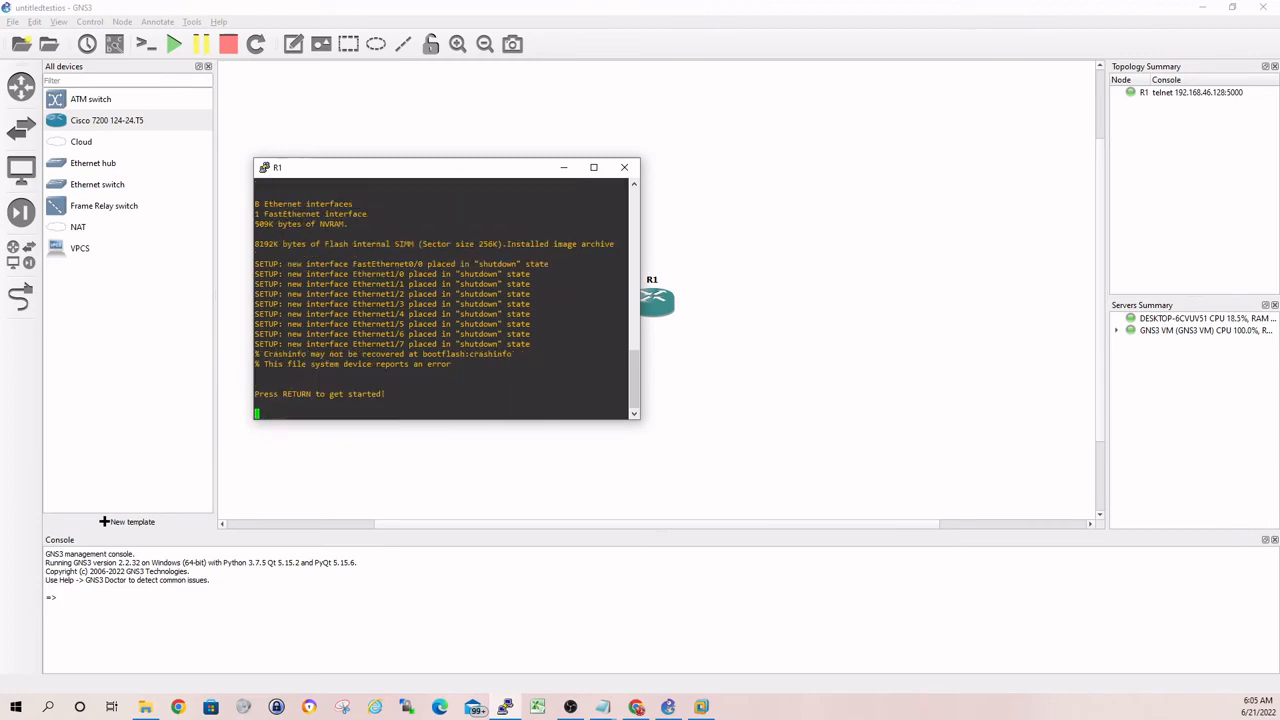
{"action": "key", "text": "Return"}
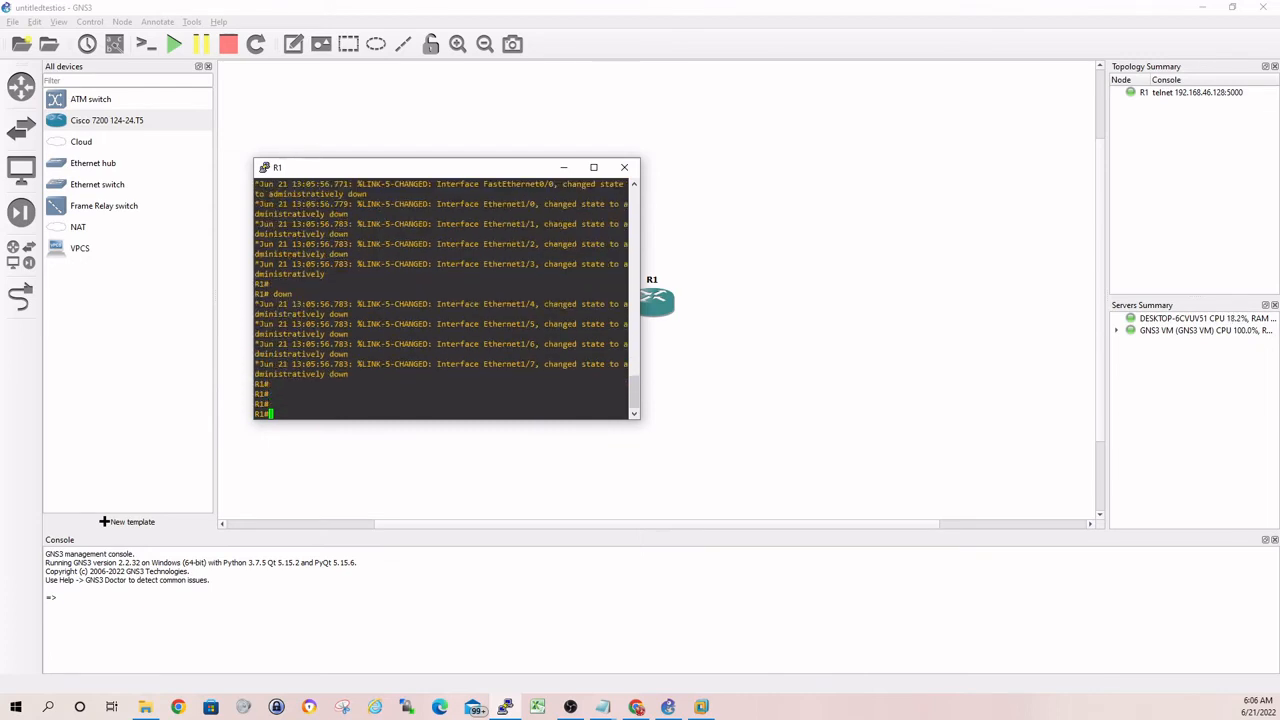
- Set hostname workingRouter in config mode and run show ip int br to list the Ethernet interfaces
{"action": "type", "text": "conf t"}
{"action": "type", "text": "hostname"}
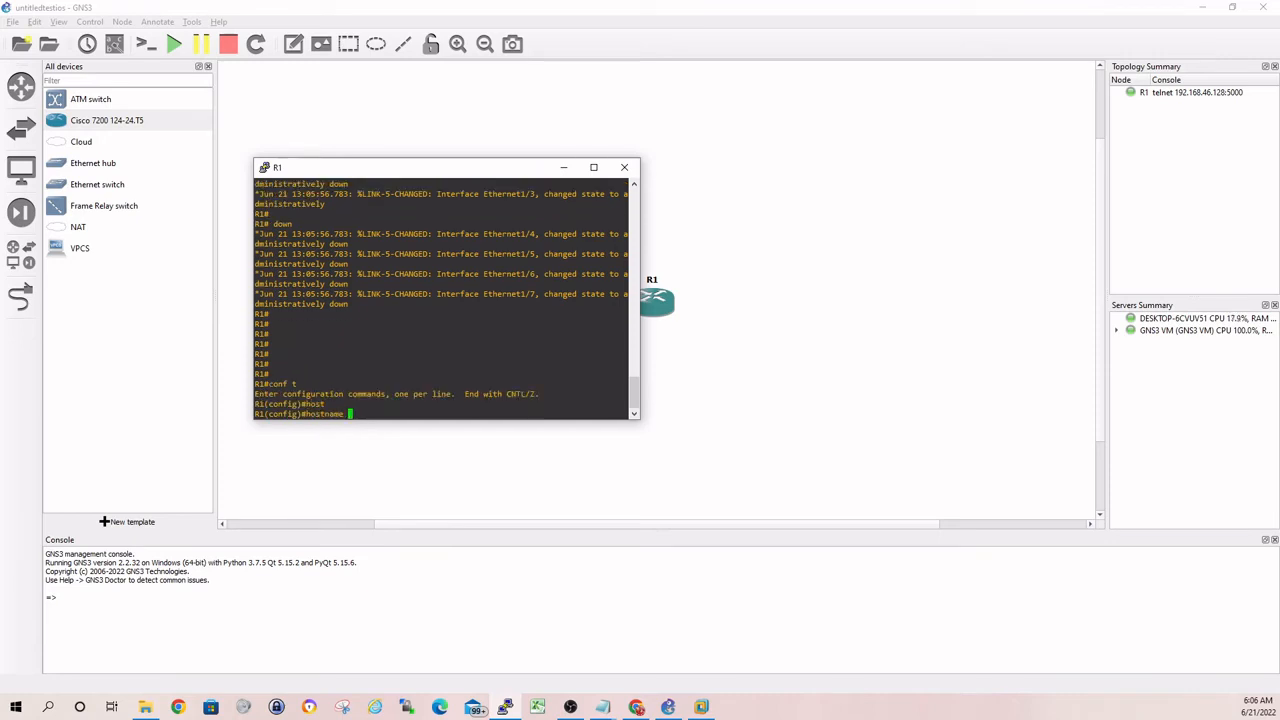
{"action": "type", "text": "workingRouter"}
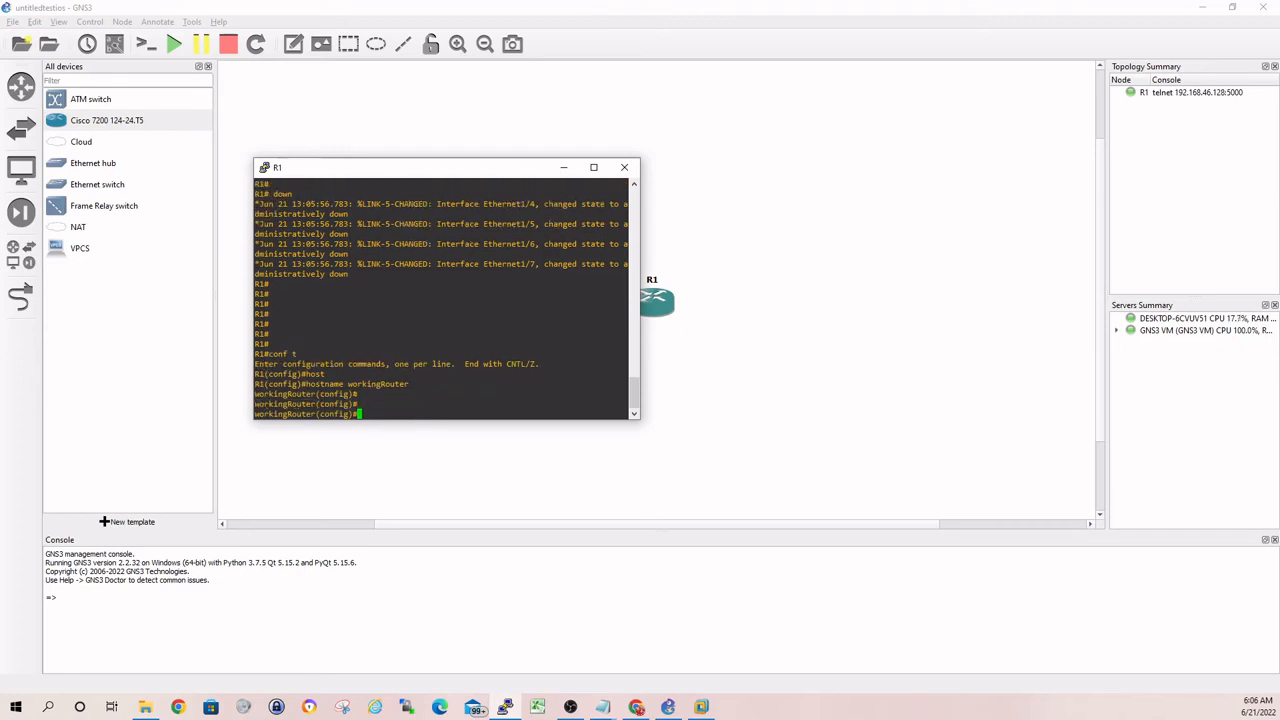
{"action": "type", "text": "show ip int br"}
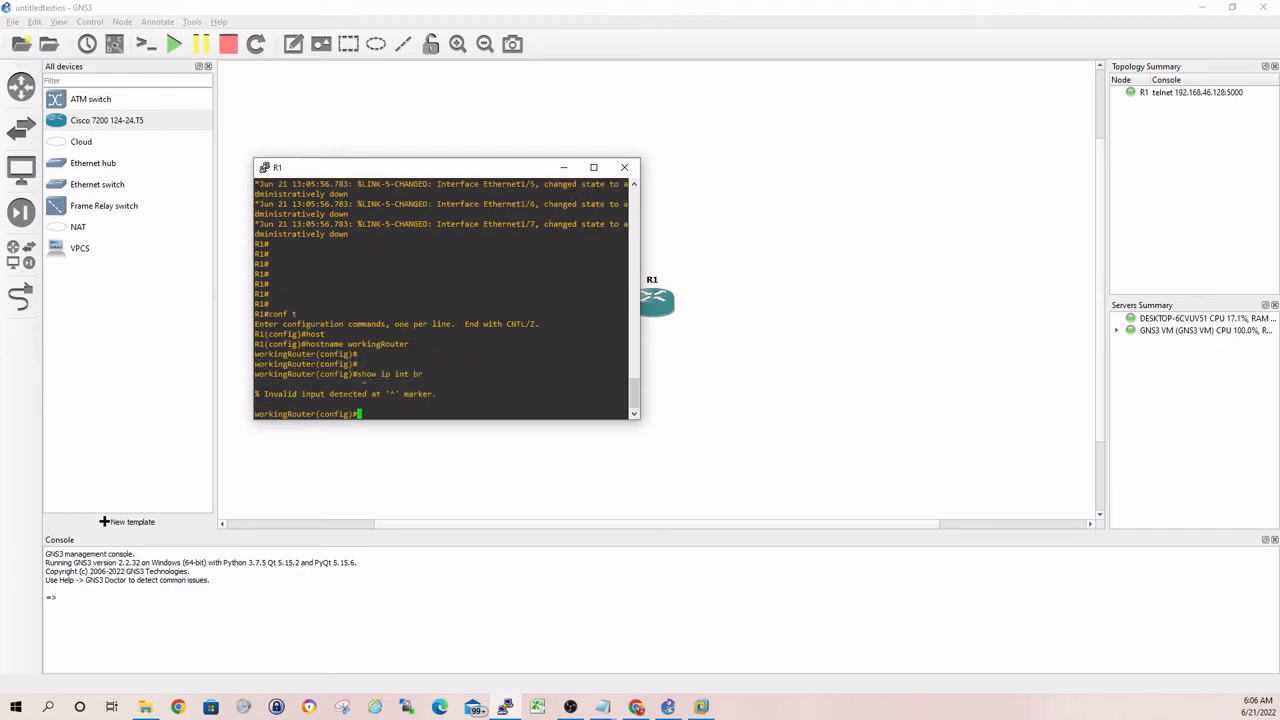
{"action": "type", "text": "end"}
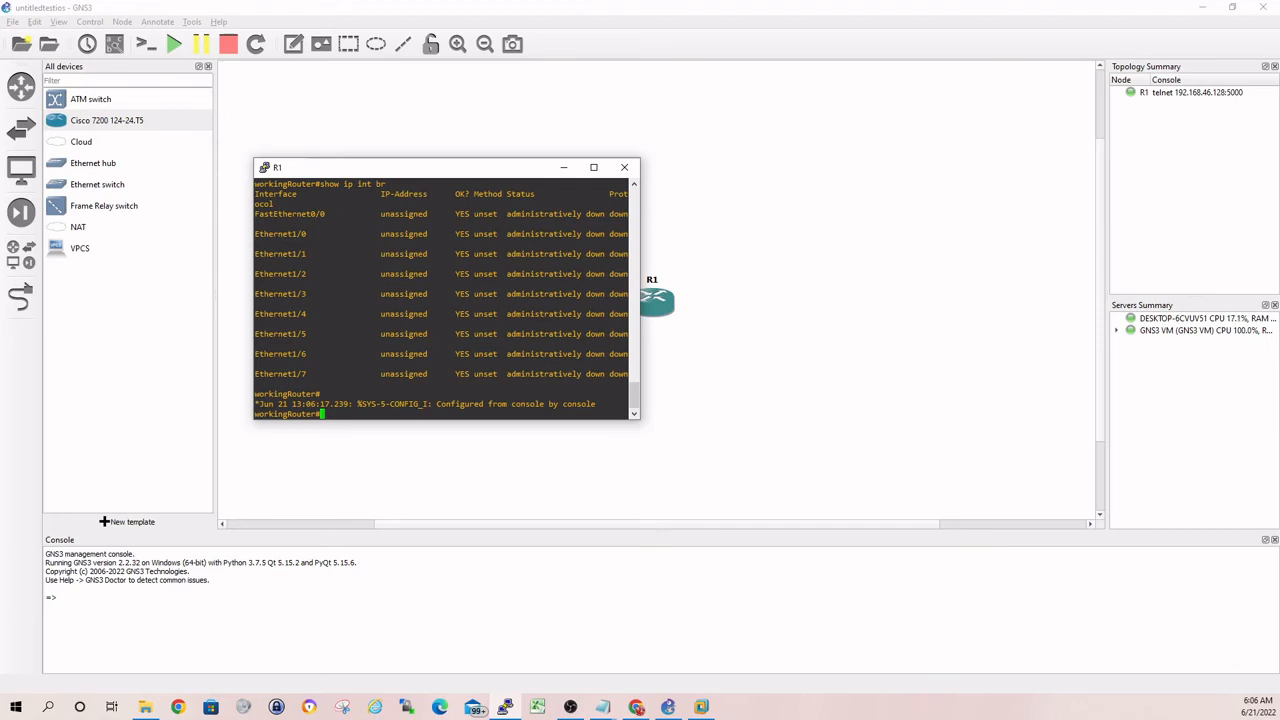
- Move the console window left and lower so the workspace stays visible
{"action": "left_click_drag", "start_coordinate": [440, 168], "coordinate": [270, 184]}
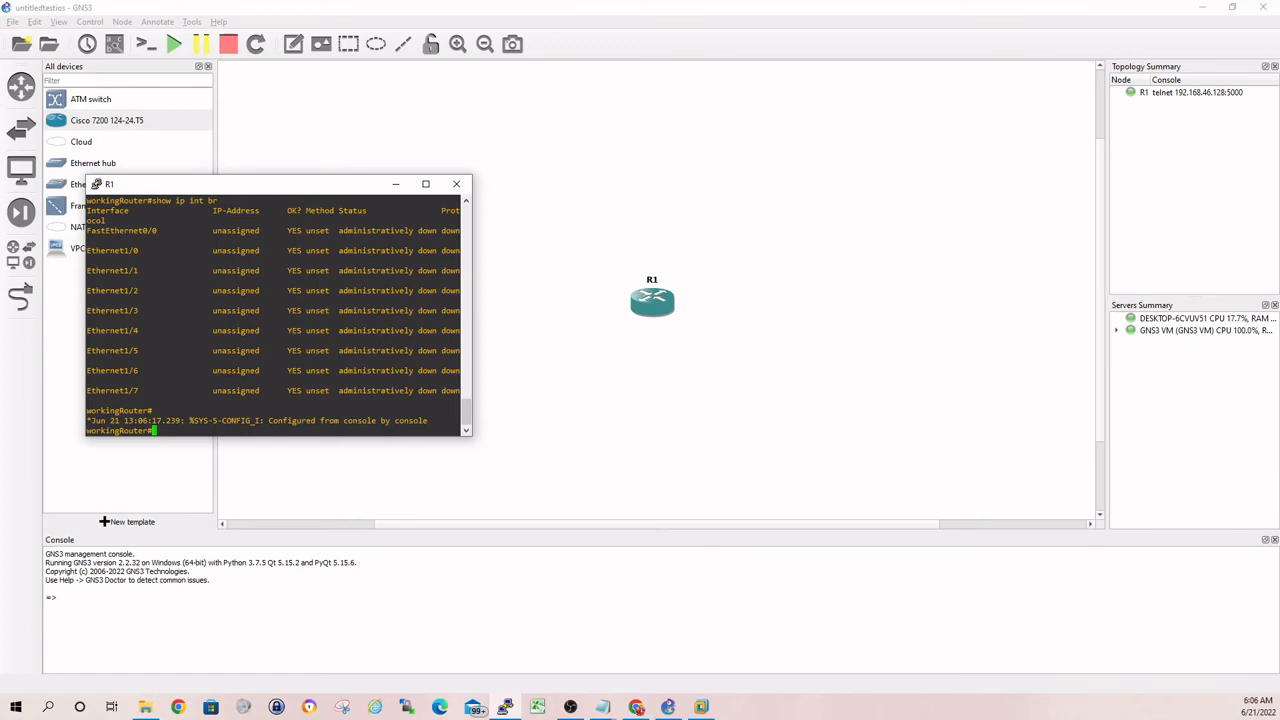
{"action": "left_click_drag", "start_coordinate": [280, 184], "coordinate": [308, 336]}
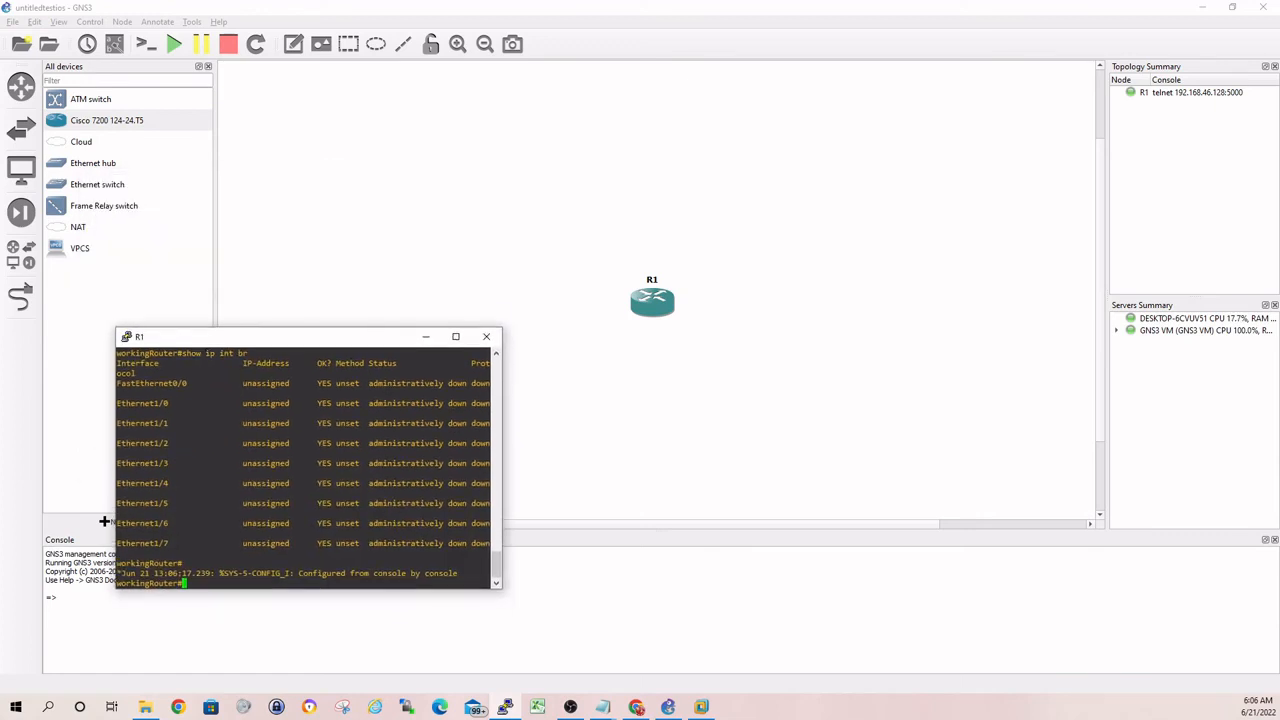